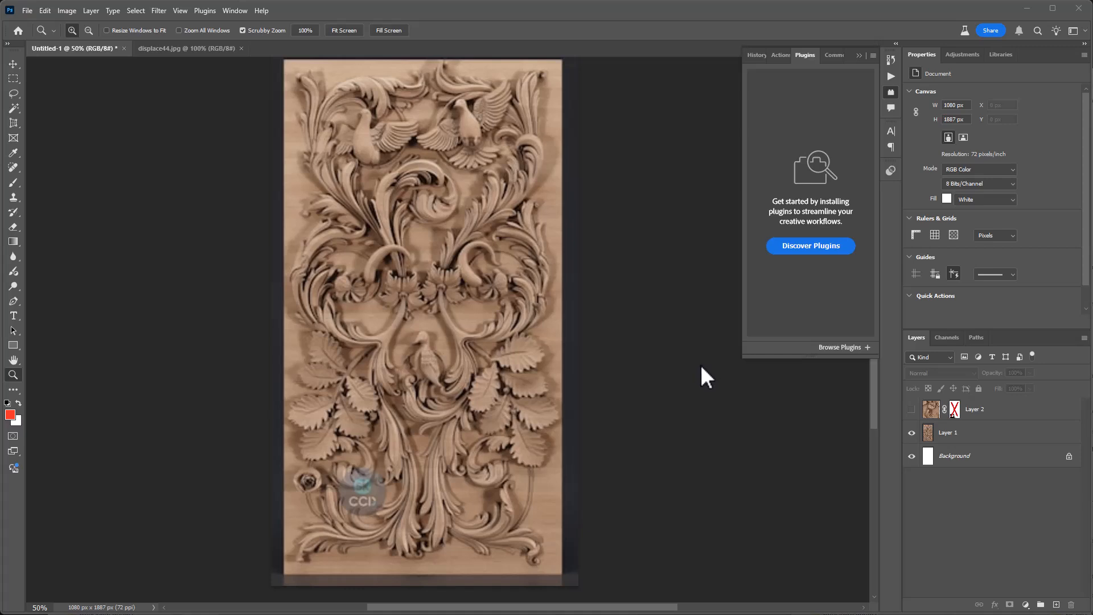
mouse_move(530, 159)
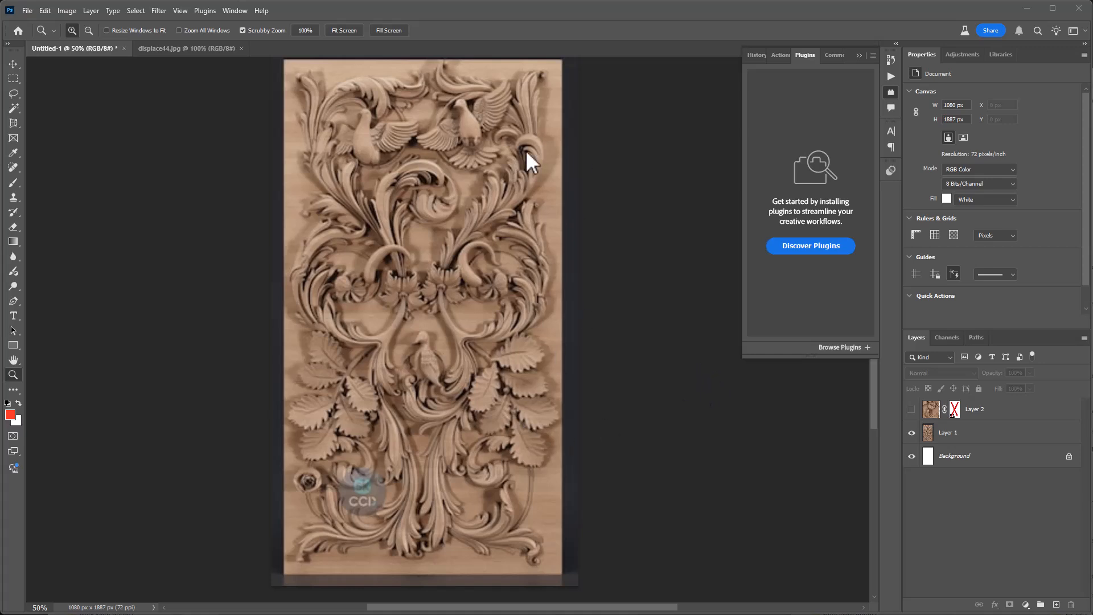
mouse_move(410, 399)
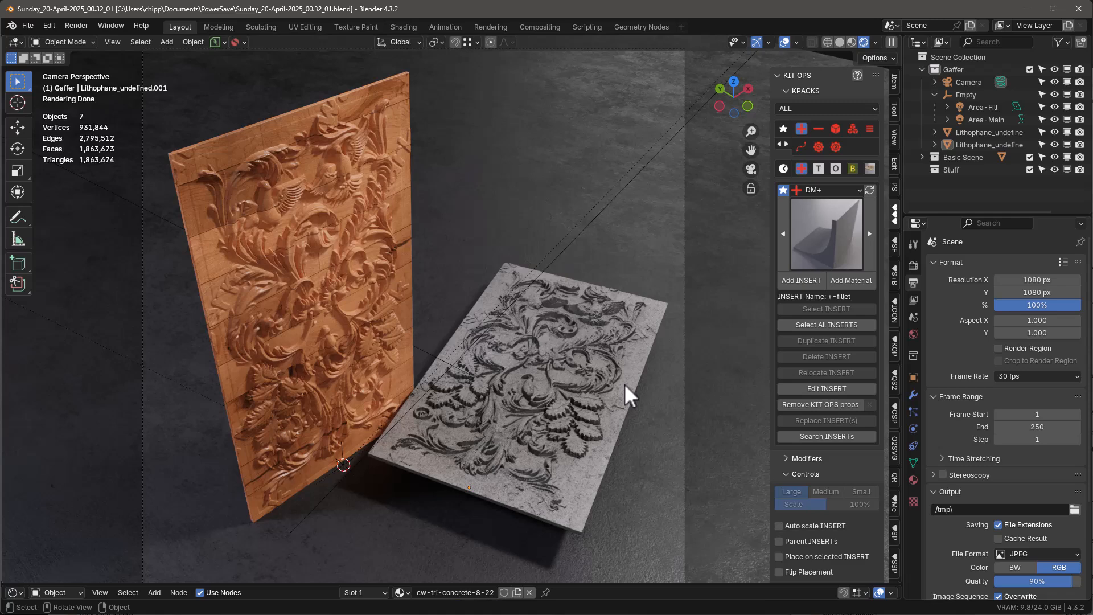
mouse_move(331, 293)
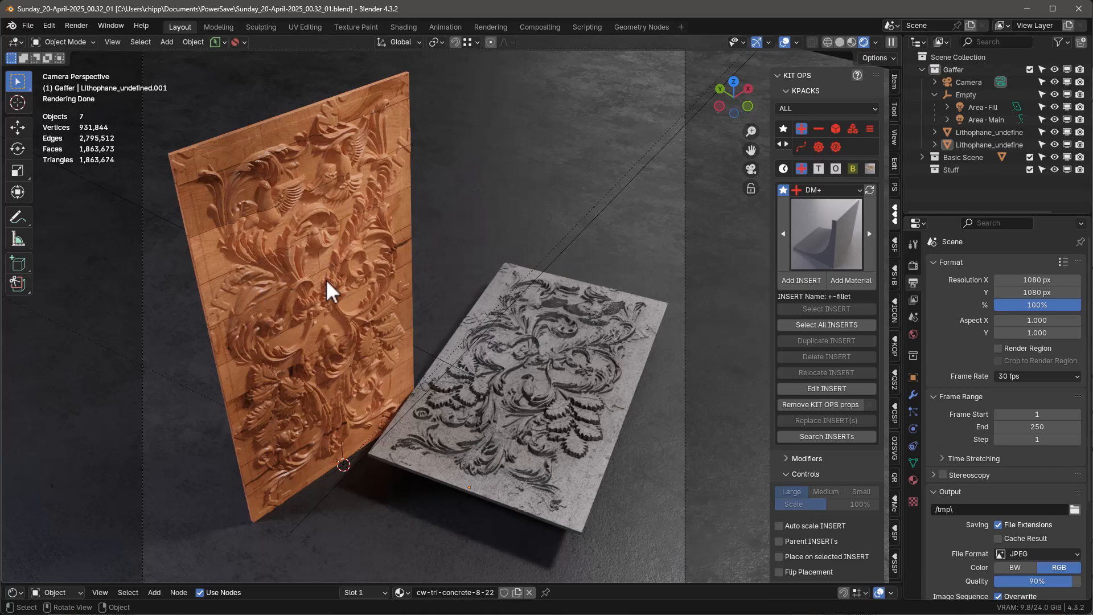
mouse_move(525, 190)
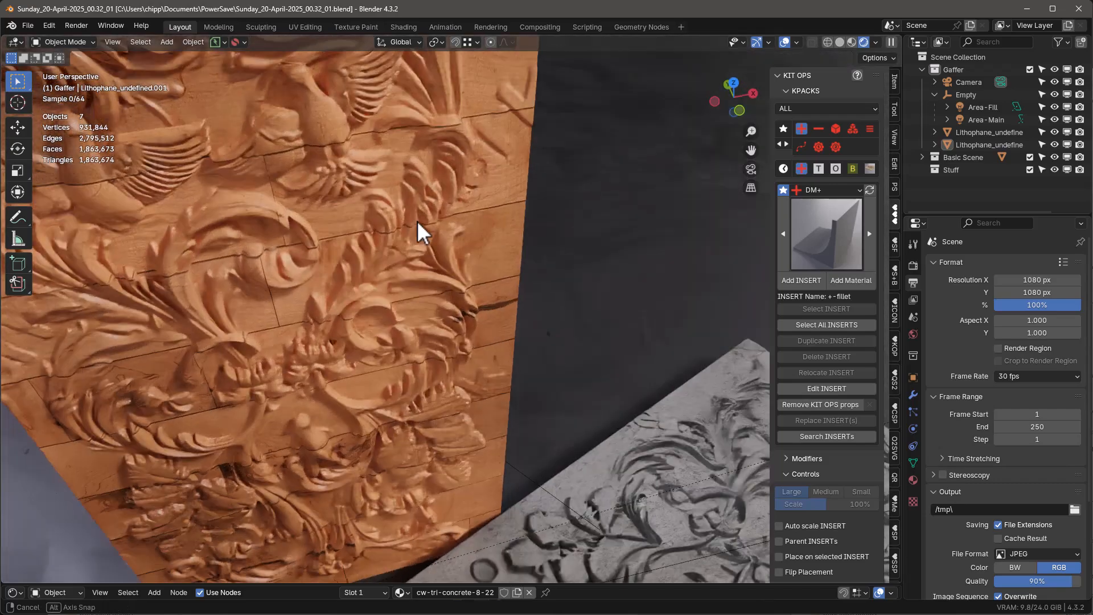
Step: Show Layer 2's cropped carving fragment instead of Layer 1's full panel, ready to transform it
drag(419, 230, 429, 203)
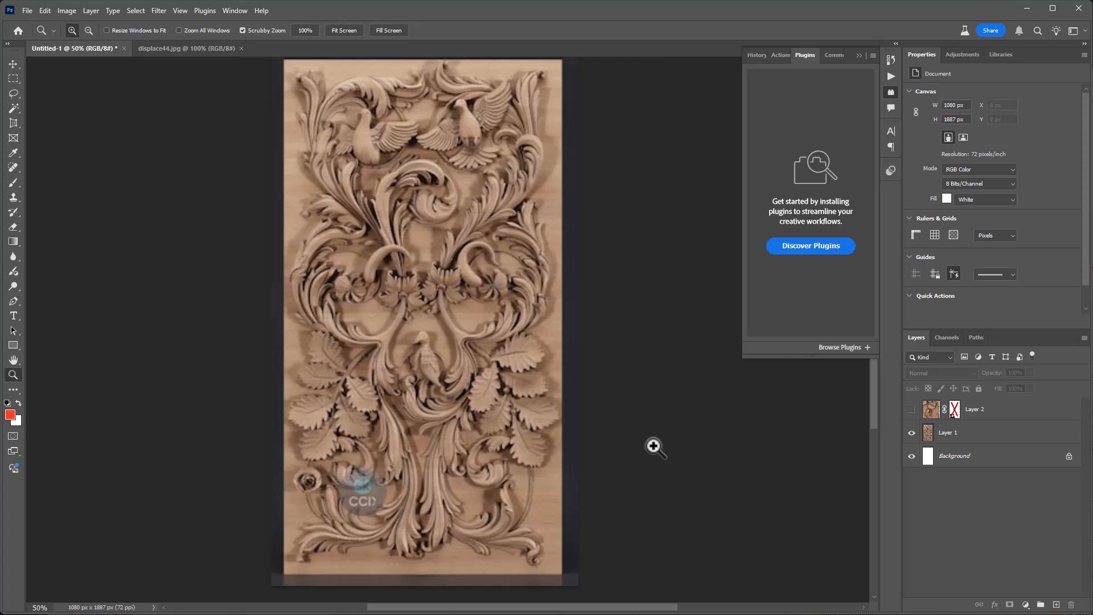
mouse_move(509, 447)
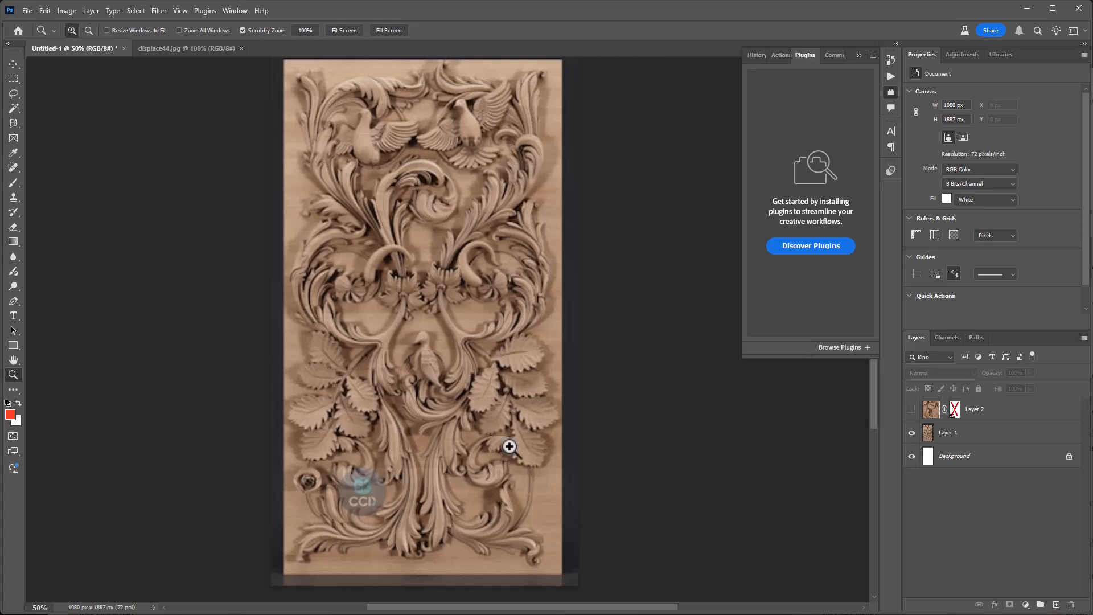
click(911, 421)
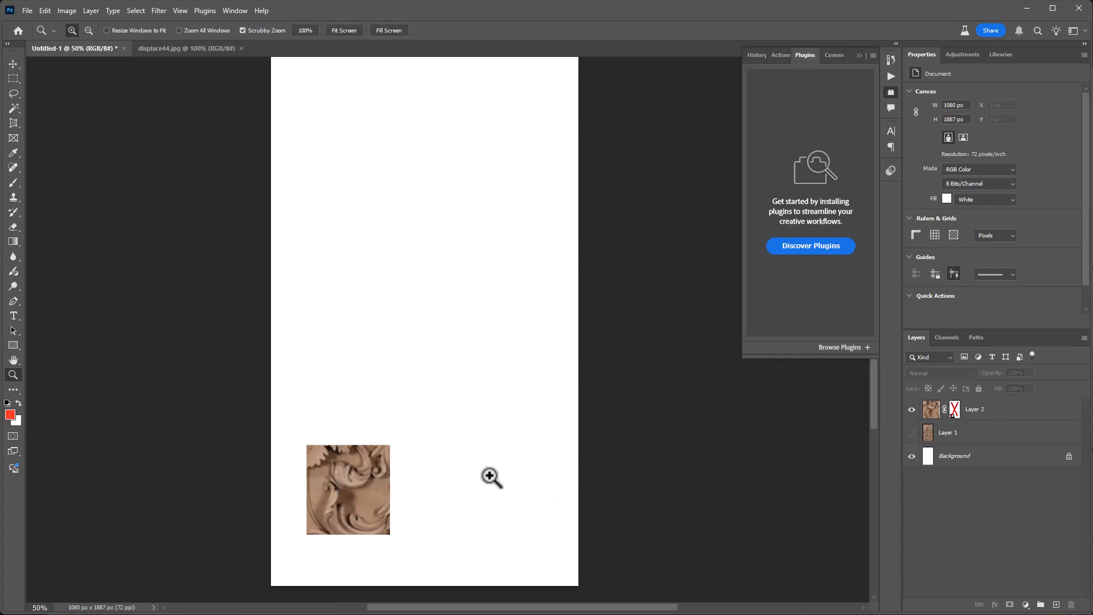
mouse_move(45, 17)
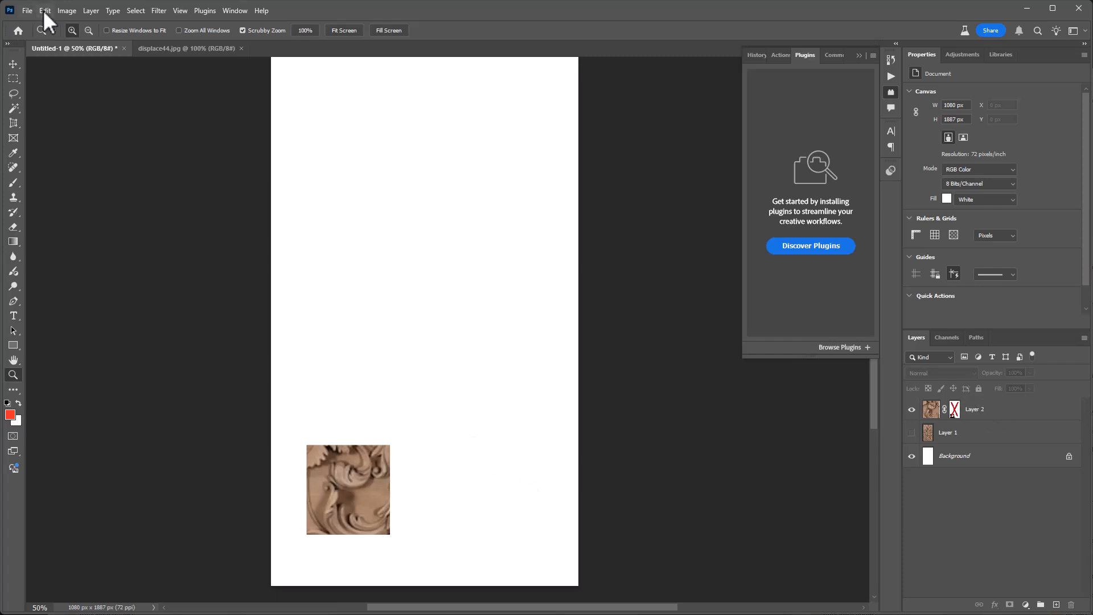
click(45, 10)
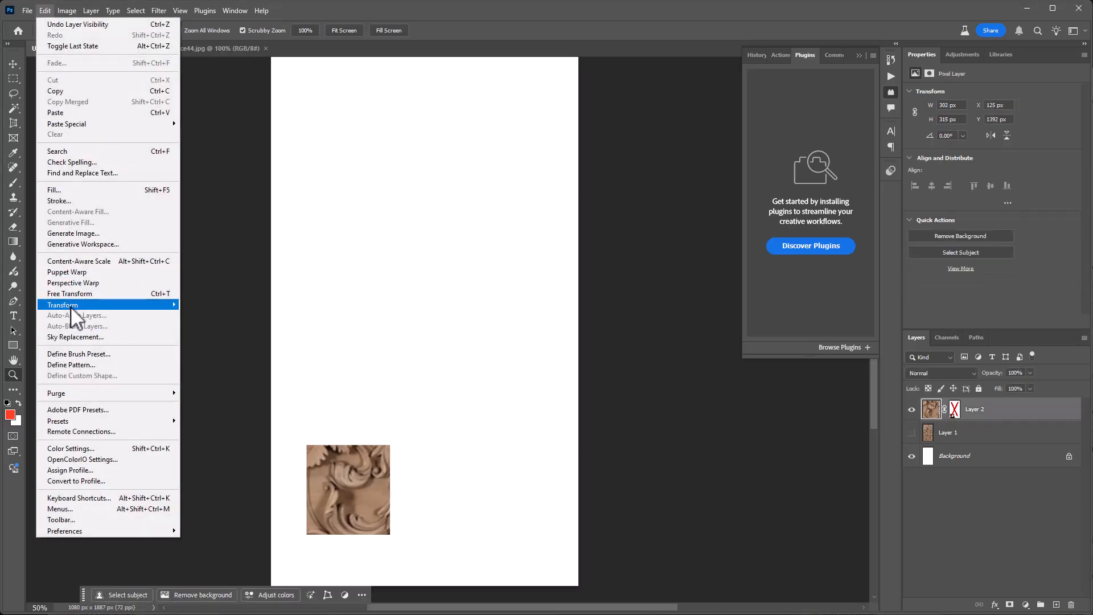
mouse_move(62, 304)
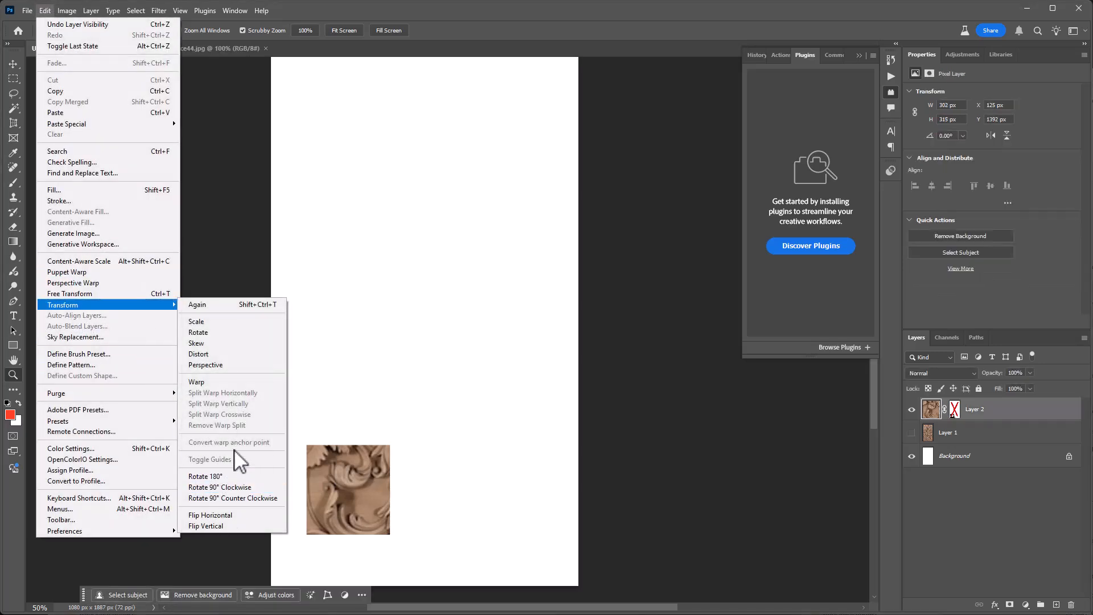
mouse_move(659, 408)
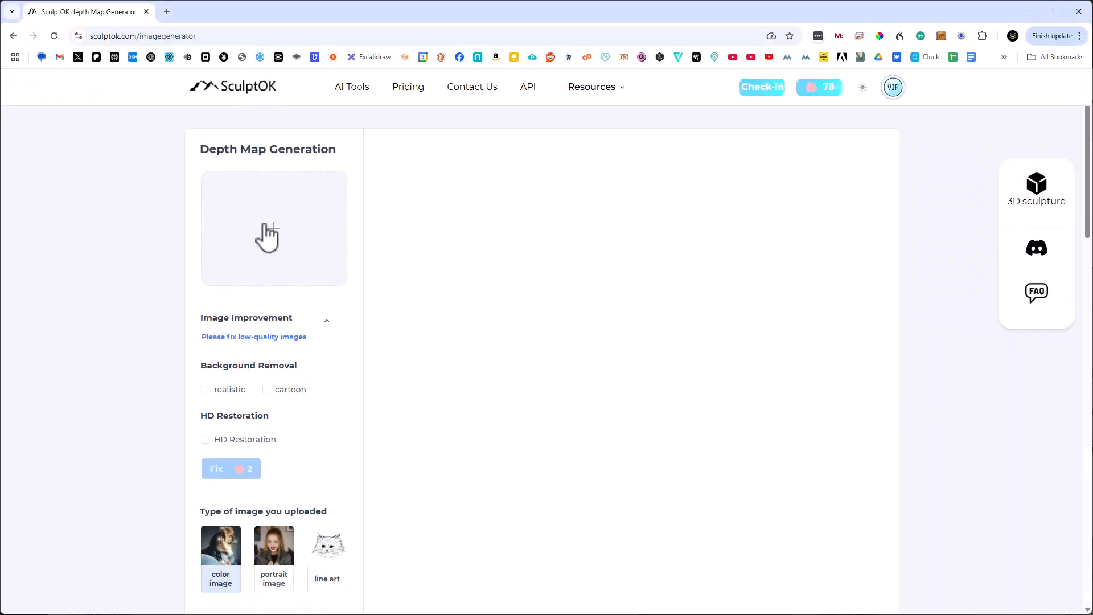
Step: Upload the carved floral panel photo and run Draw to generate its grayscale depth maps
click(273, 229)
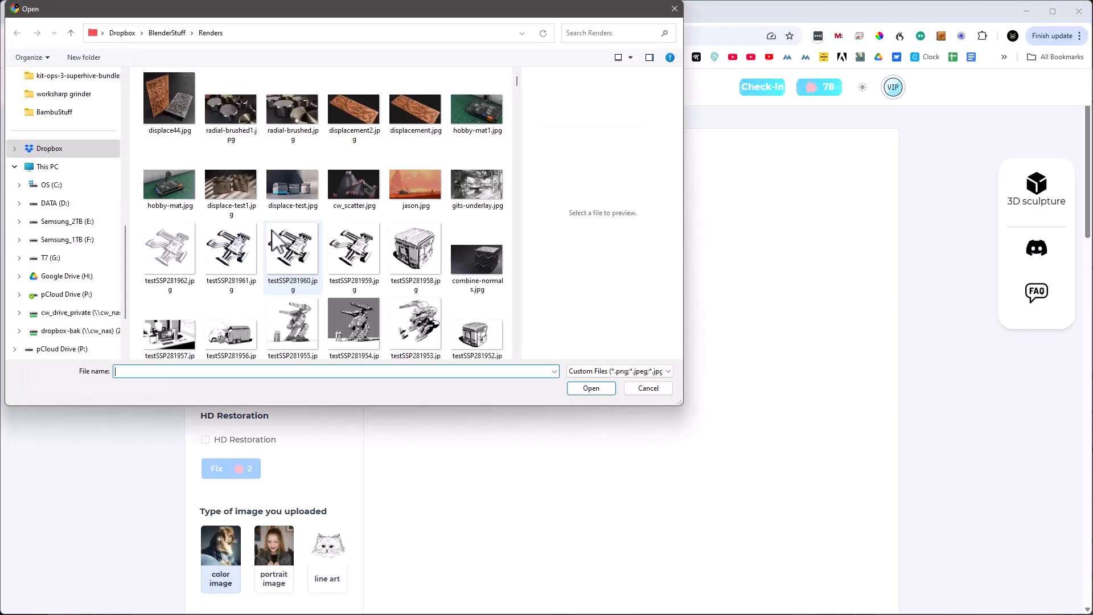
mouse_move(474, 223)
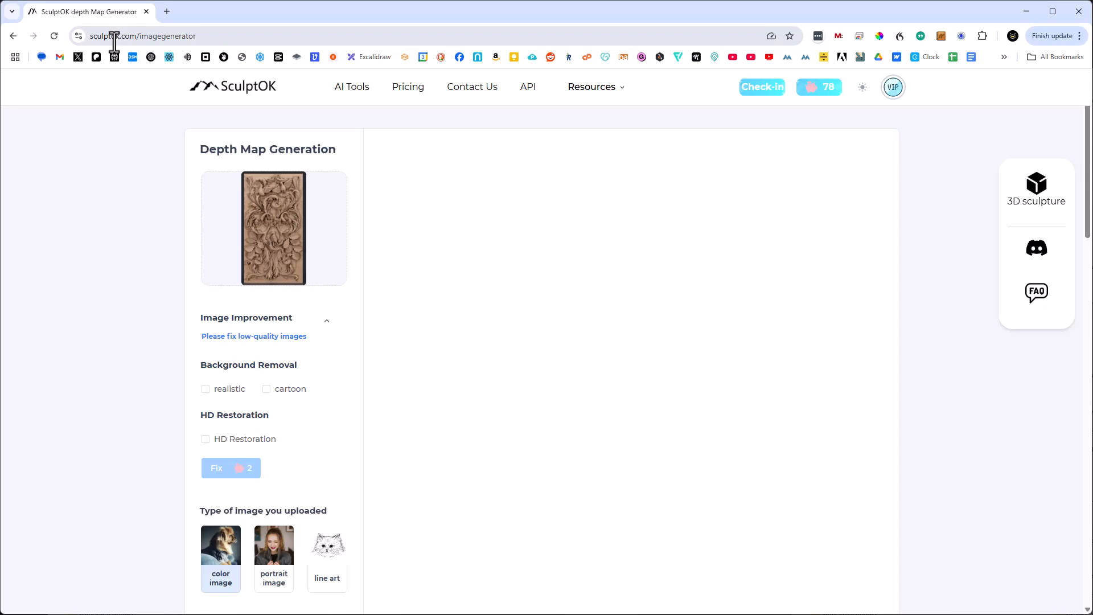
mouse_move(144, 54)
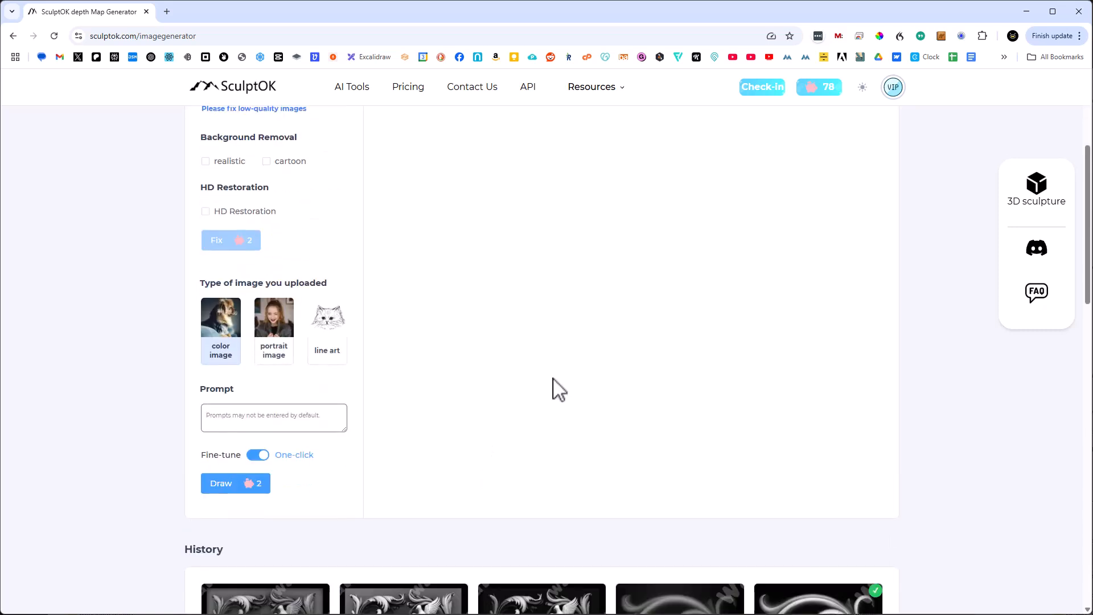
click(235, 483)
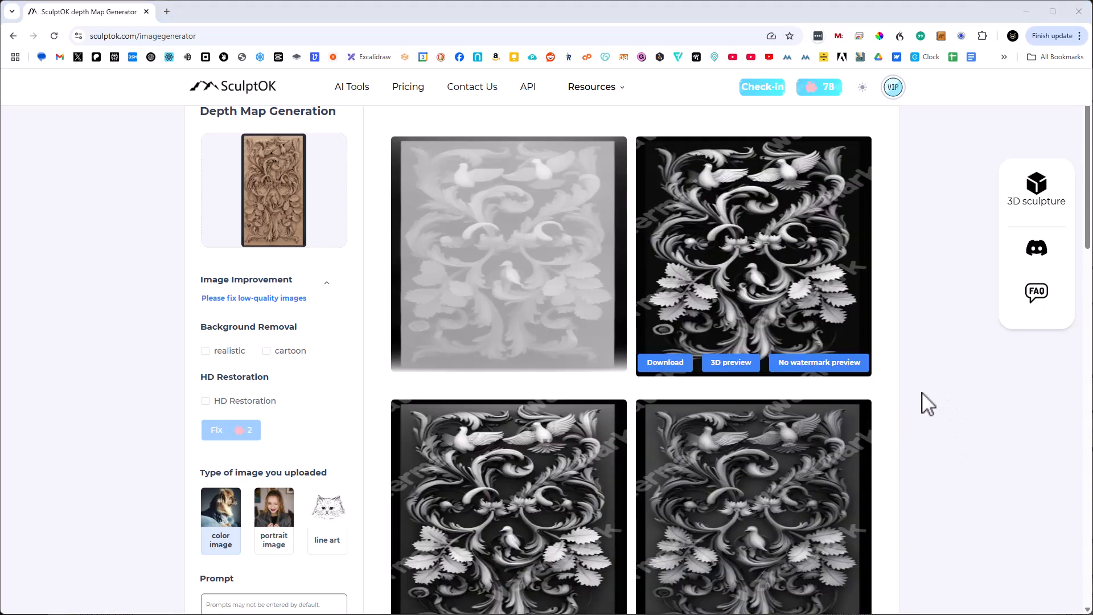
mouse_move(544, 366)
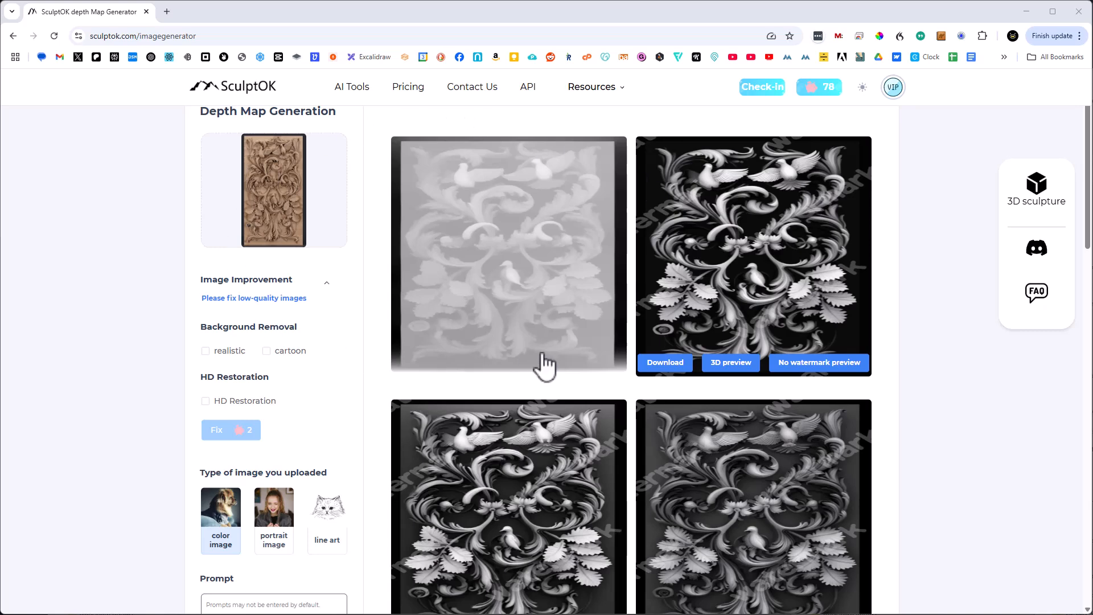
mouse_move(829, 312)
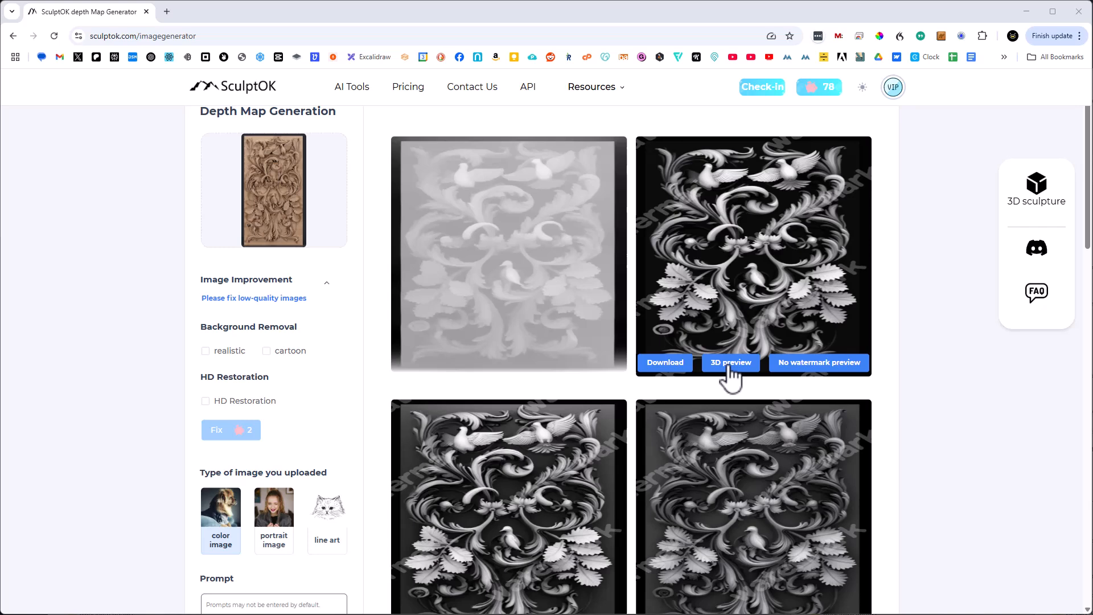
Step: Preview the second, high-contrast depth map as a 3D relief mesh
click(730, 363)
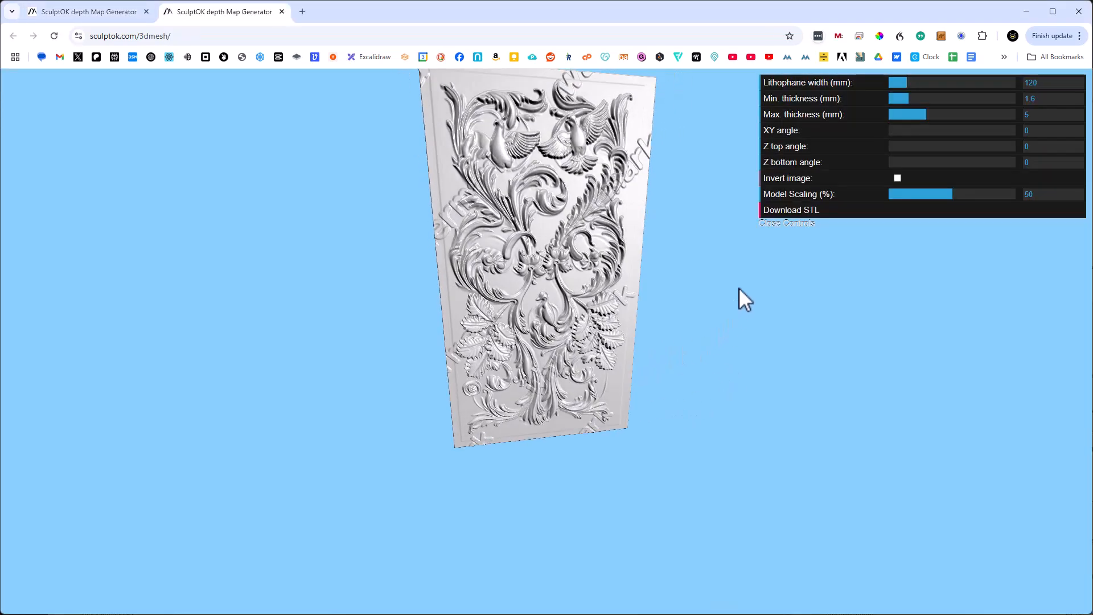
Step: Download the relief panel mesh as an STL file and return to the depth map results
drag(743, 300, 596, 234)
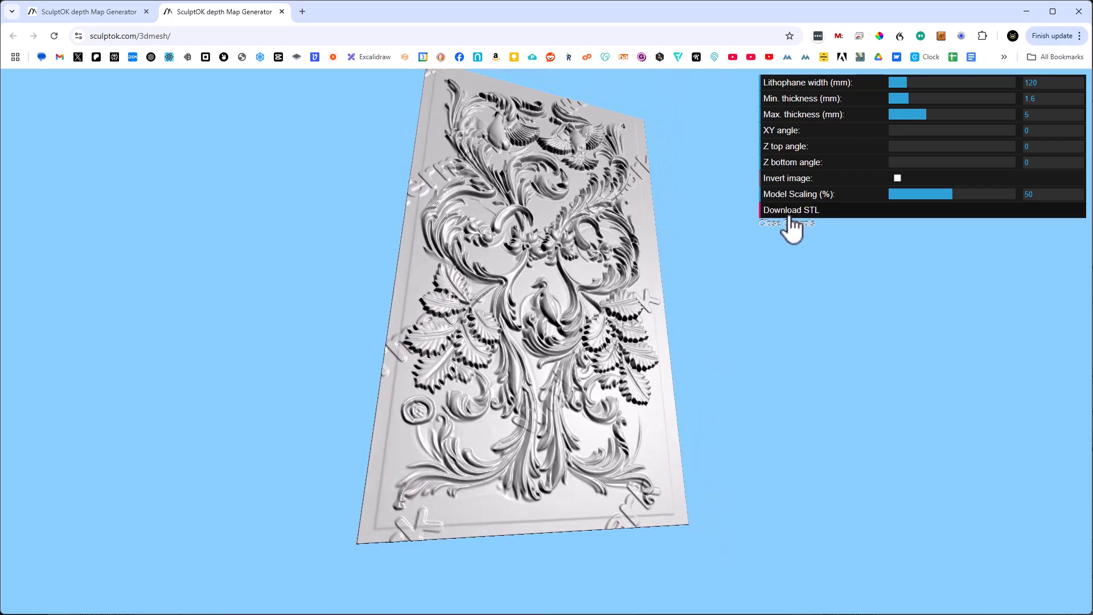
click(791, 209)
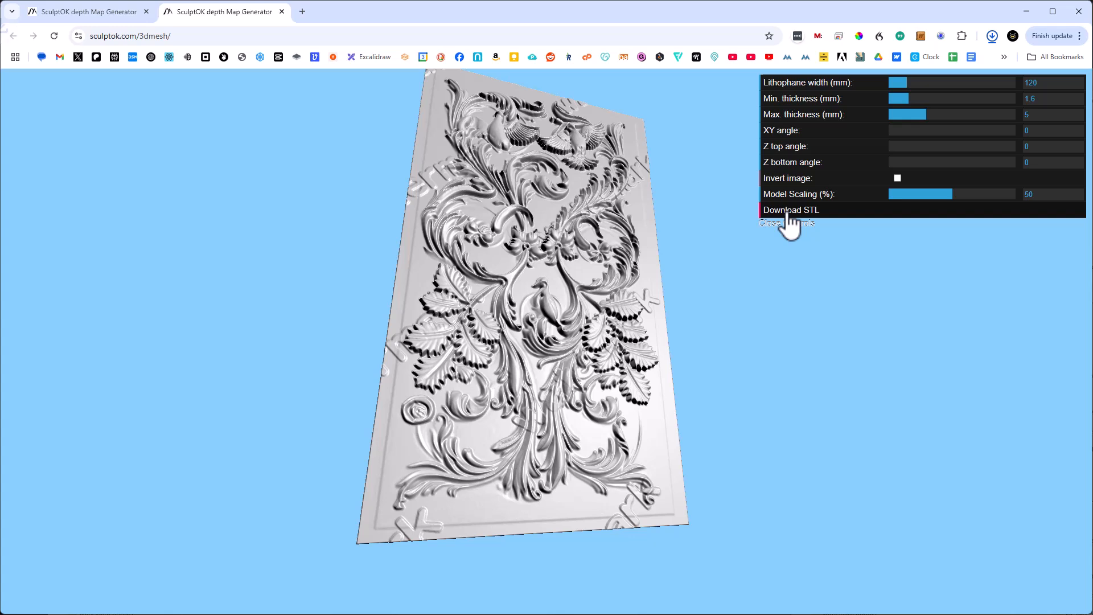
click(791, 211)
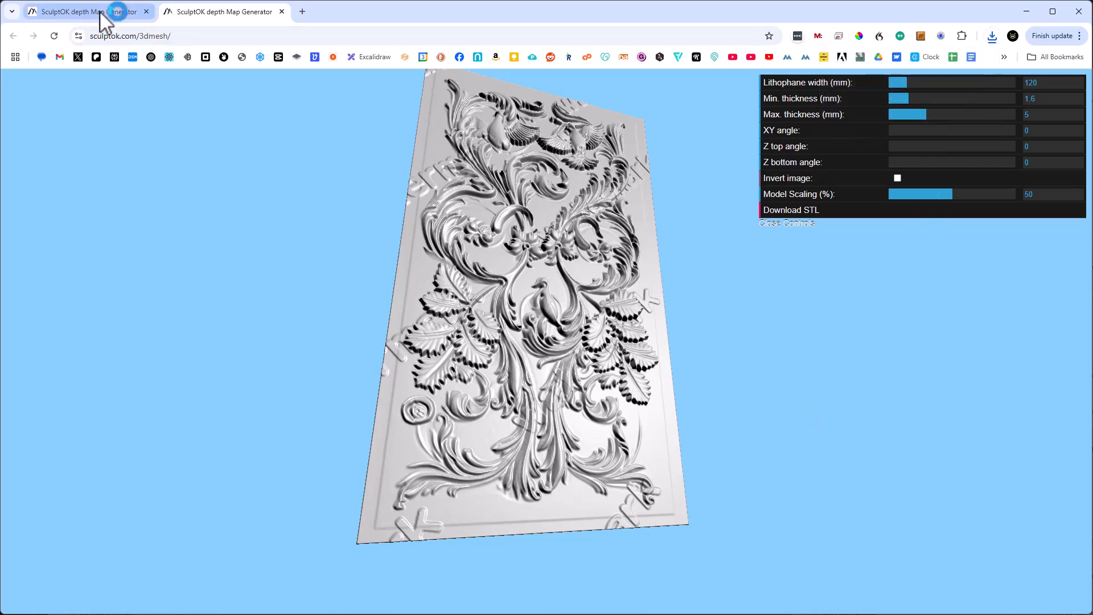
click(84, 12)
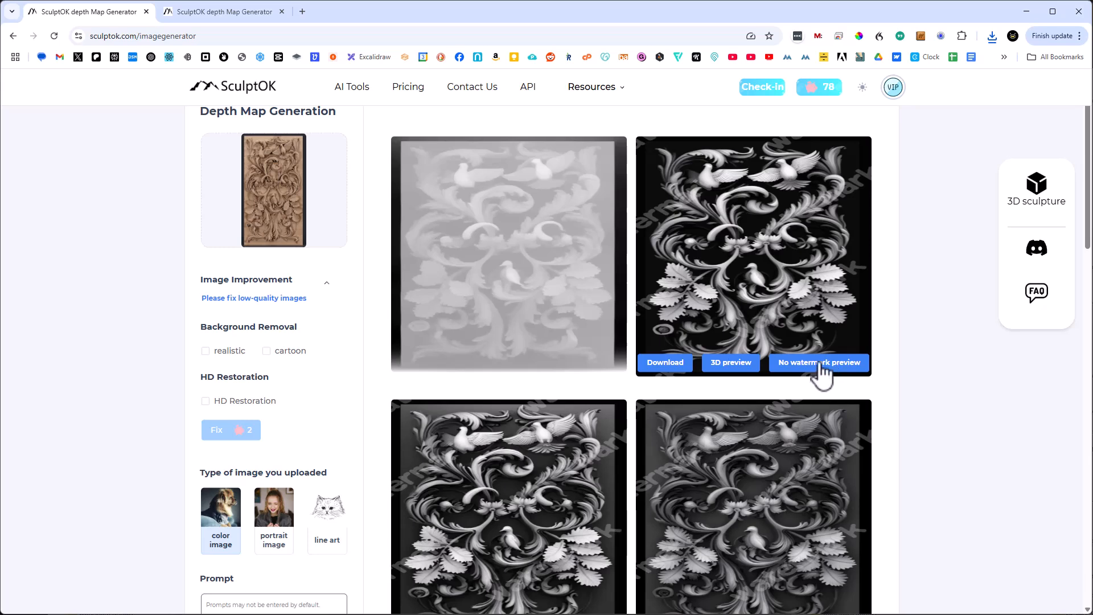
Step: Buy the watermark-free HD depth map, confirming the 18-credit Tips dialog
click(819, 362)
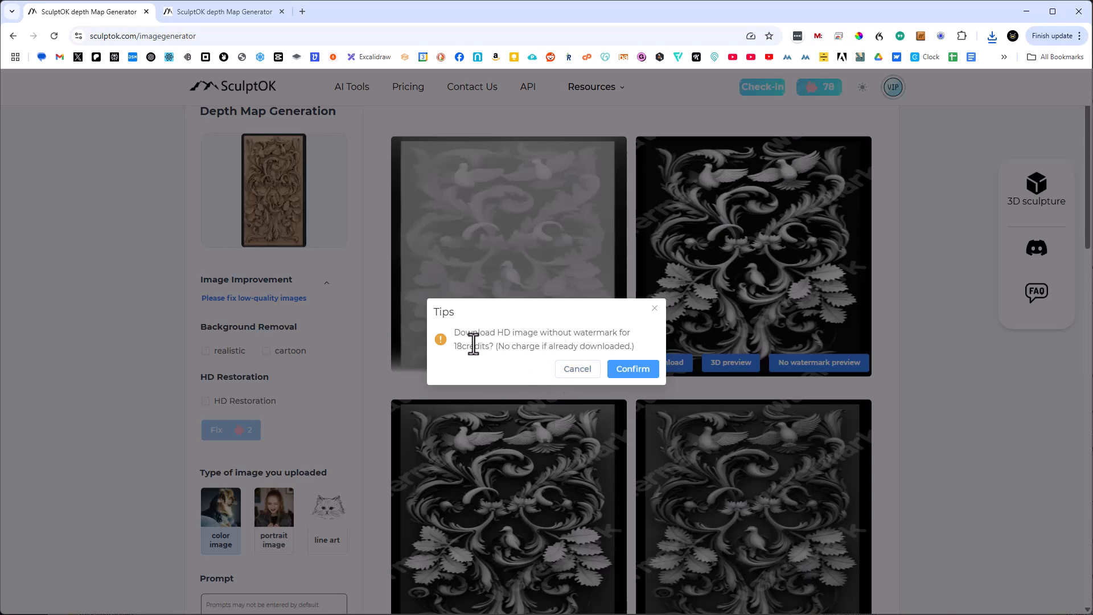
click(577, 368)
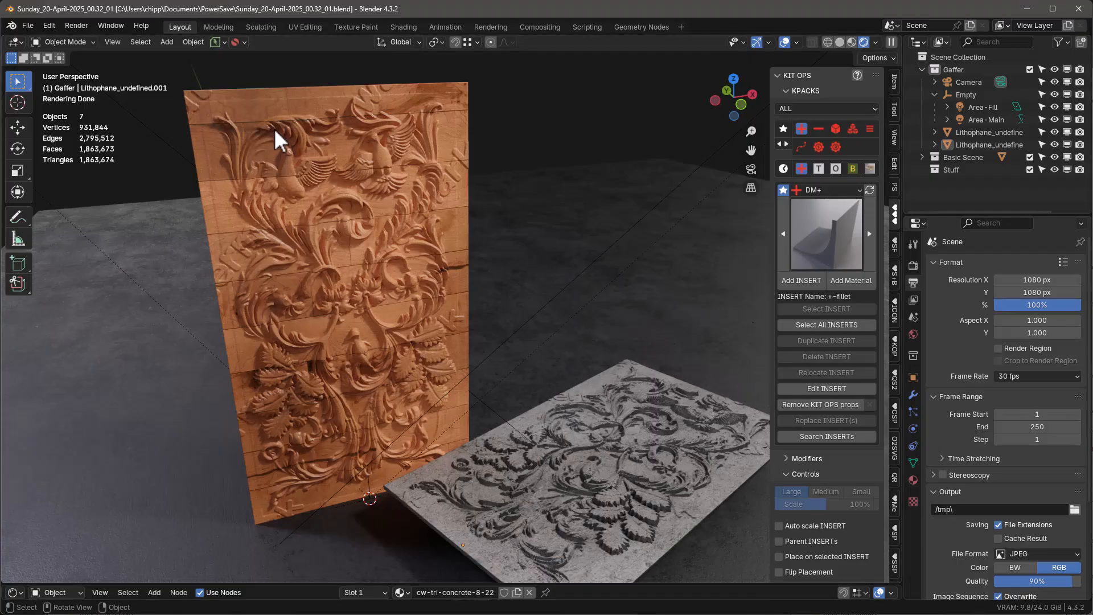
Step: Start a new Blender file without the default cube and begin an STL import
click(28, 25)
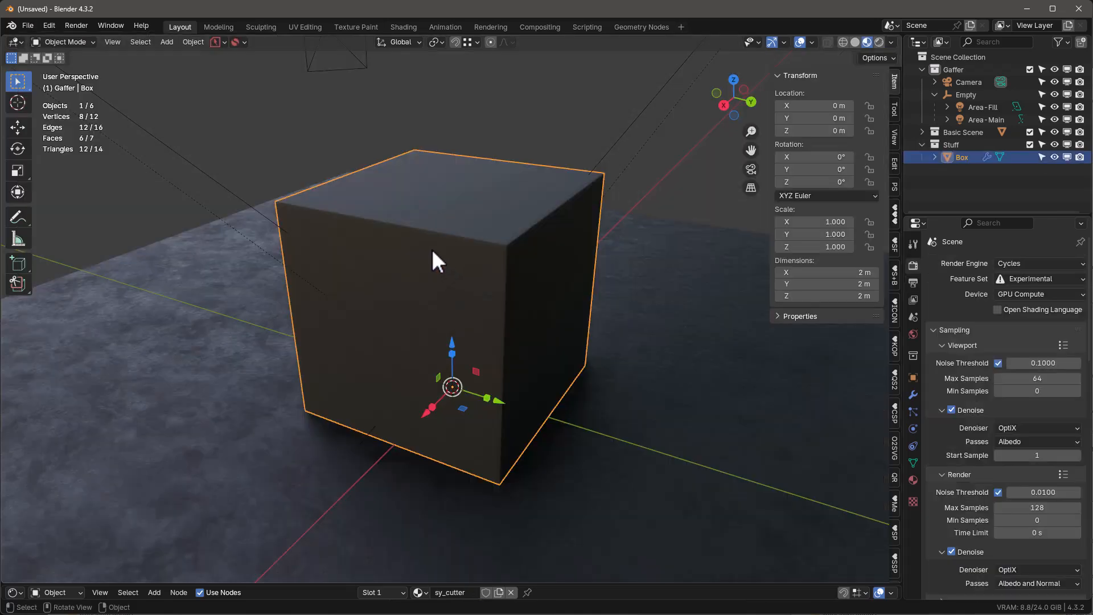
click(27, 26)
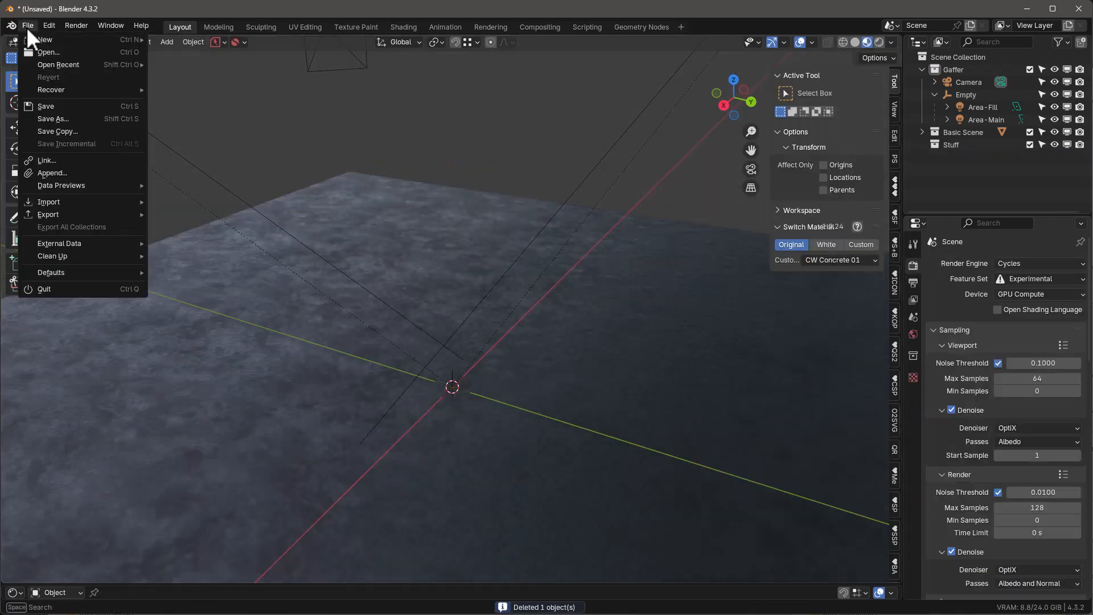
mouse_move(48, 201)
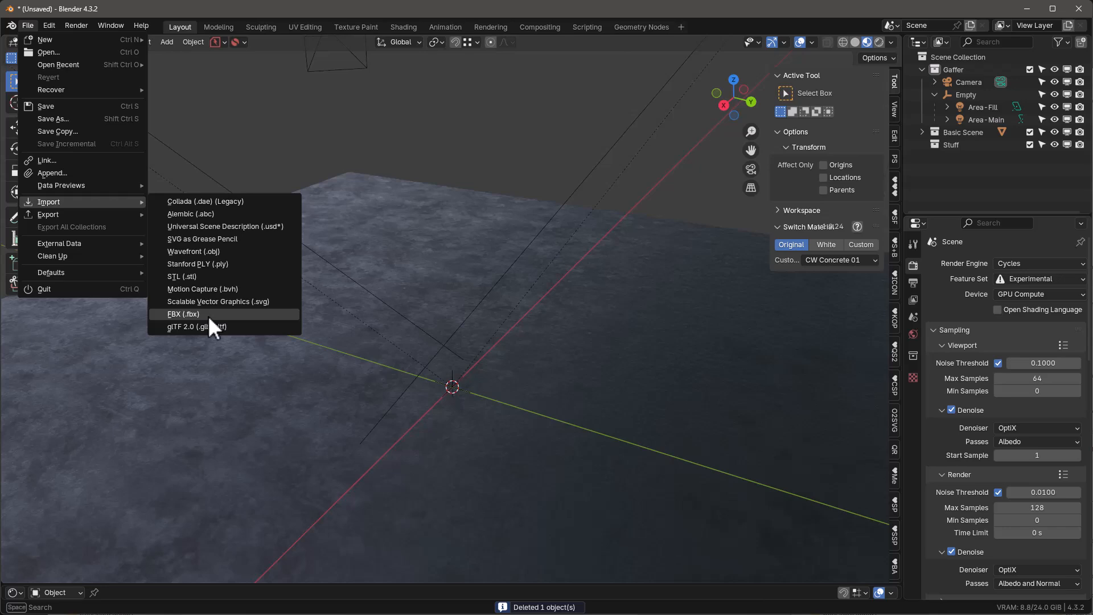
click(182, 276)
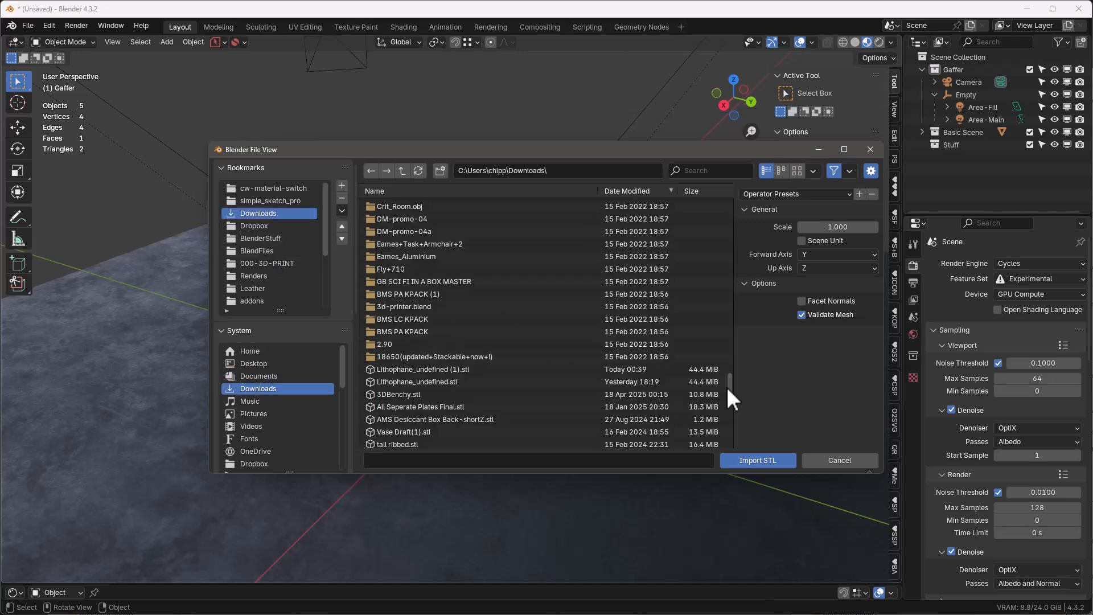
Step: Import Lithophane_undefined (1).stl from Downloads at 0.001 scale as a tiny panel at the origin
click(421, 369)
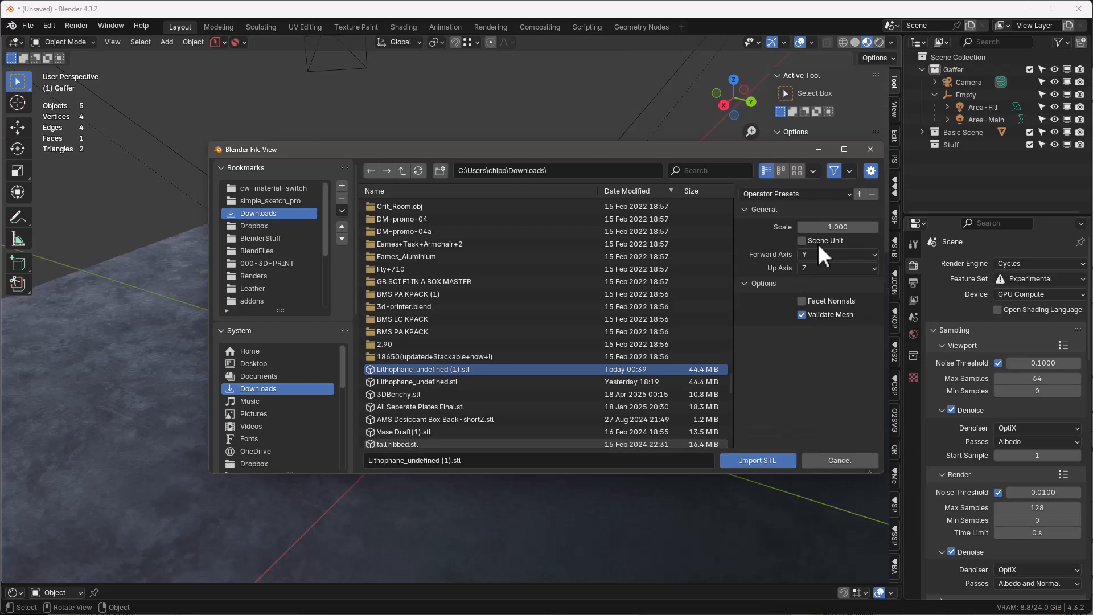
click(837, 227)
text(0.001)
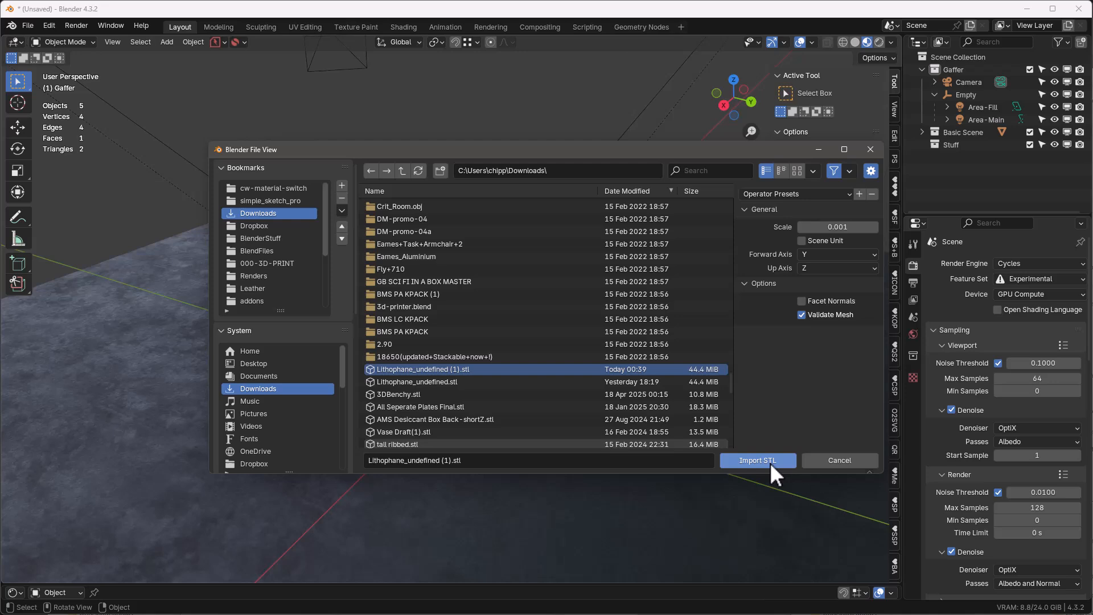
click(756, 460)
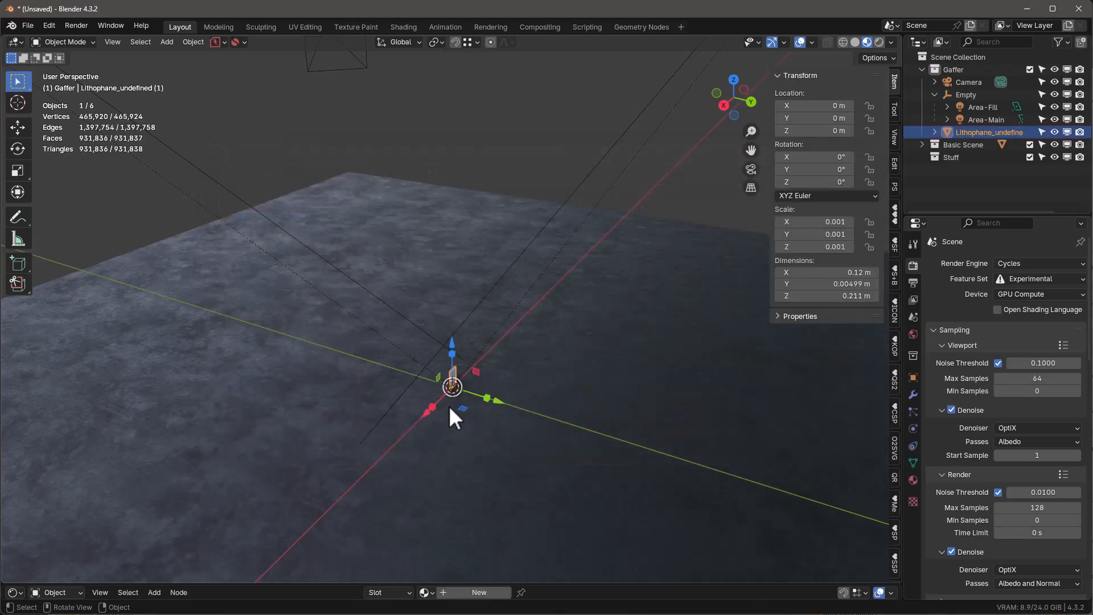
Step: Scale the panel to 0.010, about 1.2 m by 2.11 m, and enter Edit Mode on its mesh
click(814, 221)
text(0.010)
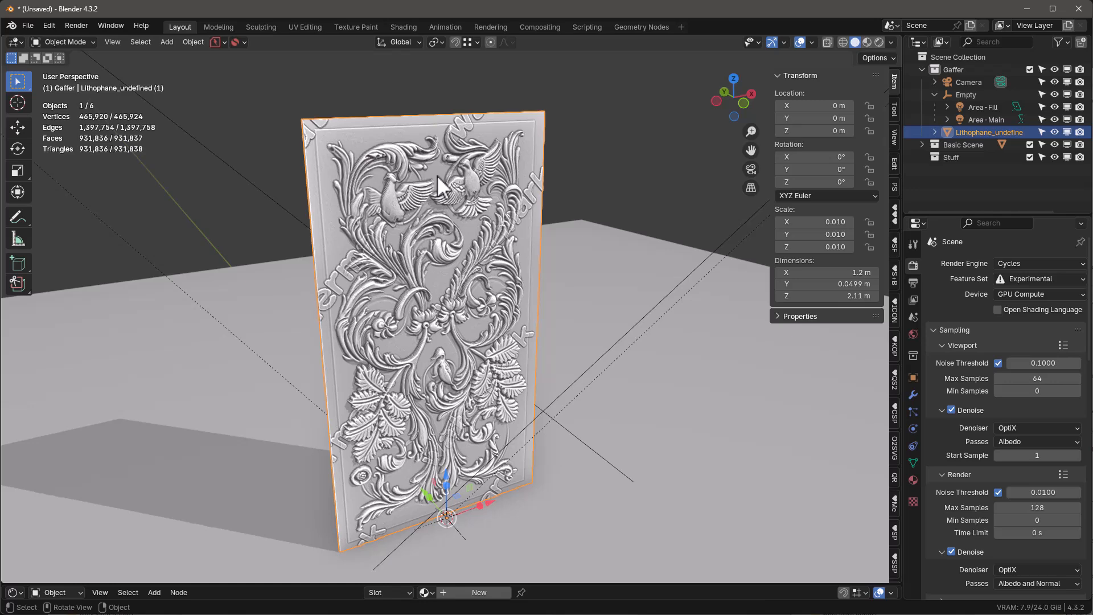
key(Tab)
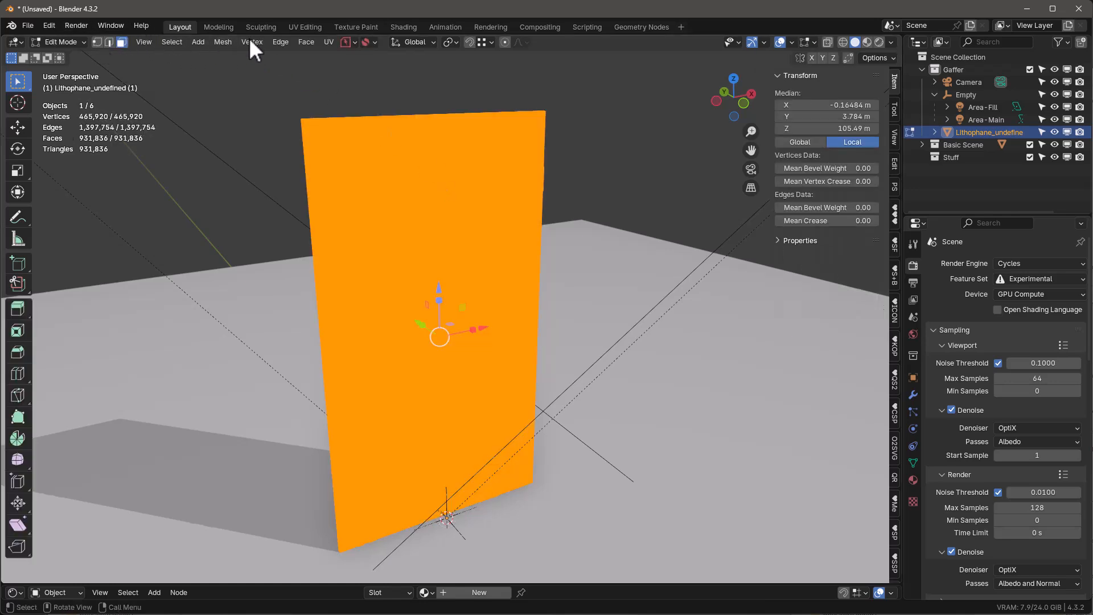
Step: Decimate Geometry at ratio 0.1 to about 93k faces, then return to Object Mode
click(223, 42)
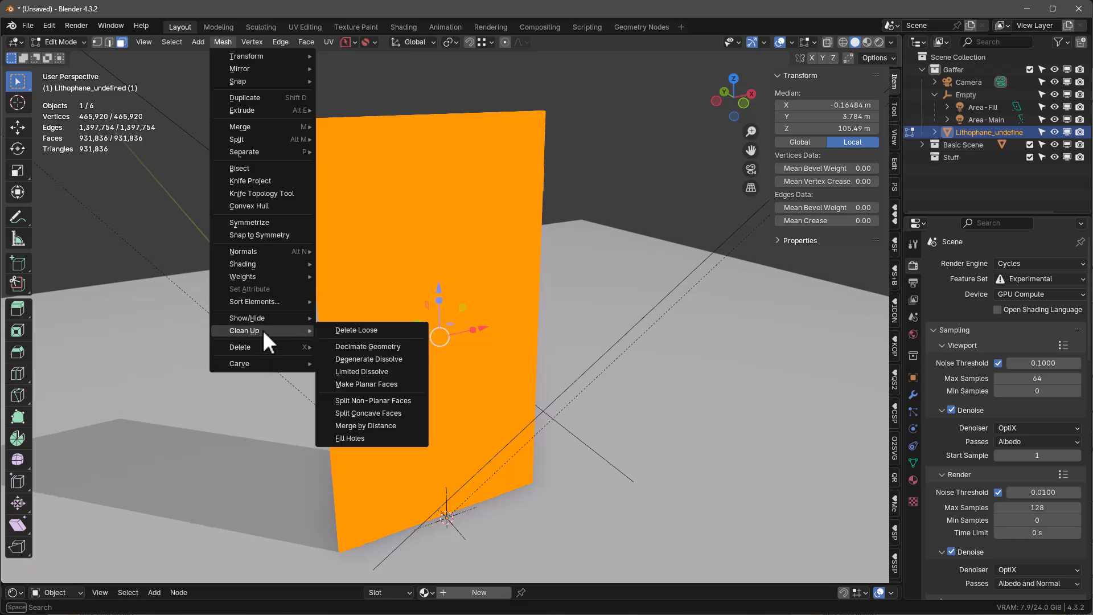
click(367, 346)
text(.1)
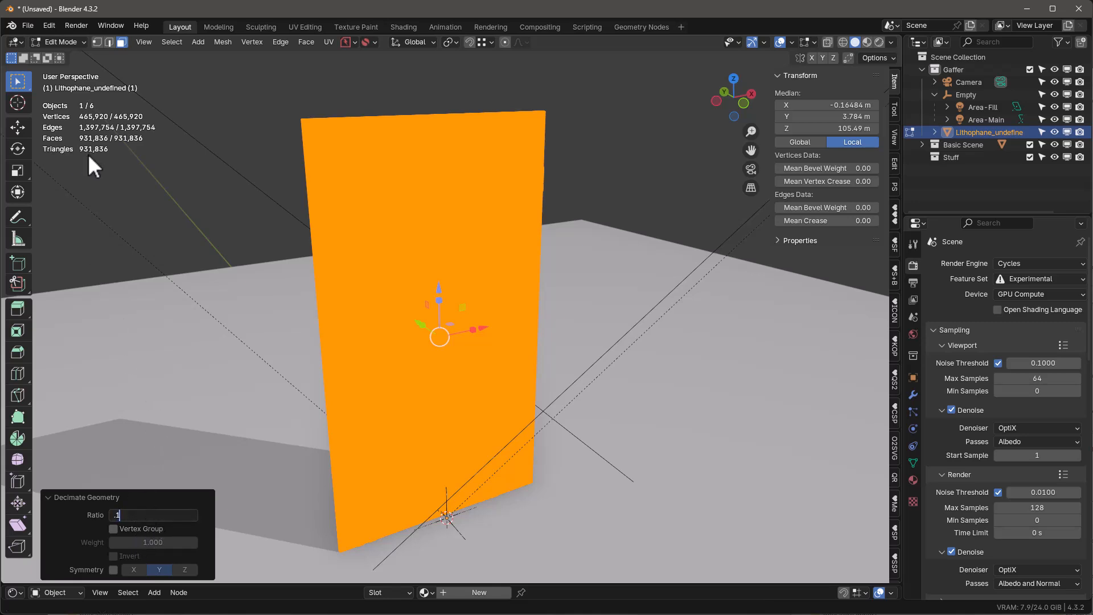
mouse_move(412, 231)
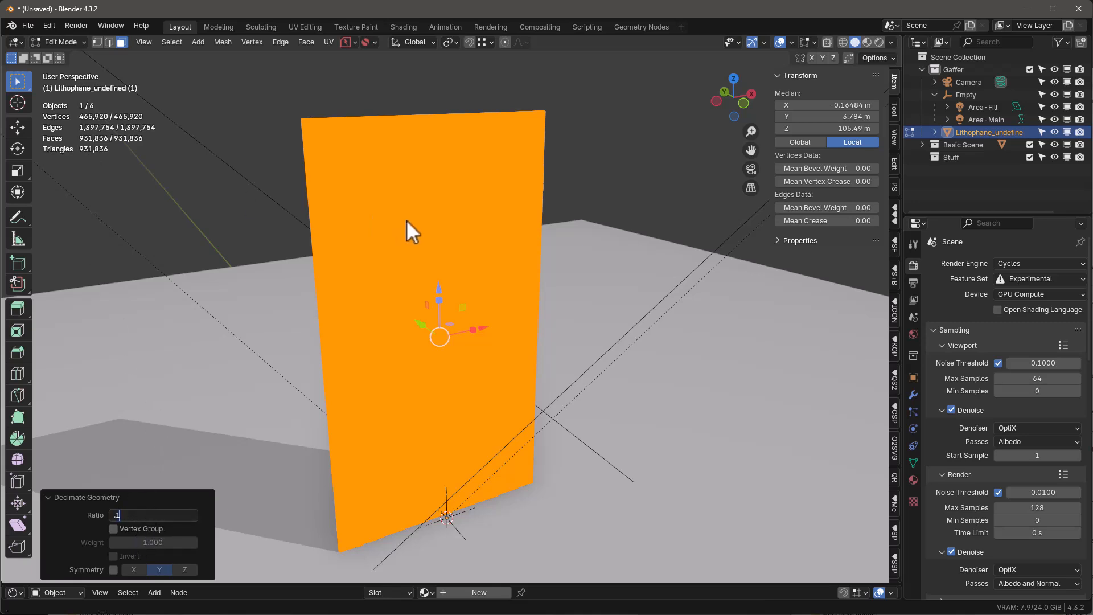
mouse_move(70, 174)
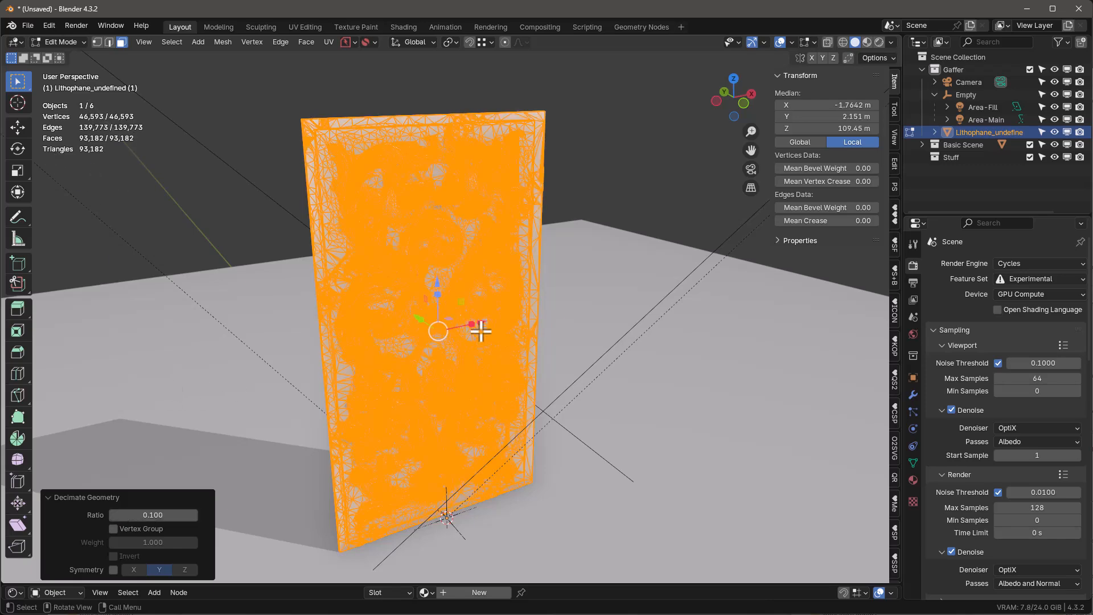
key(Tab)
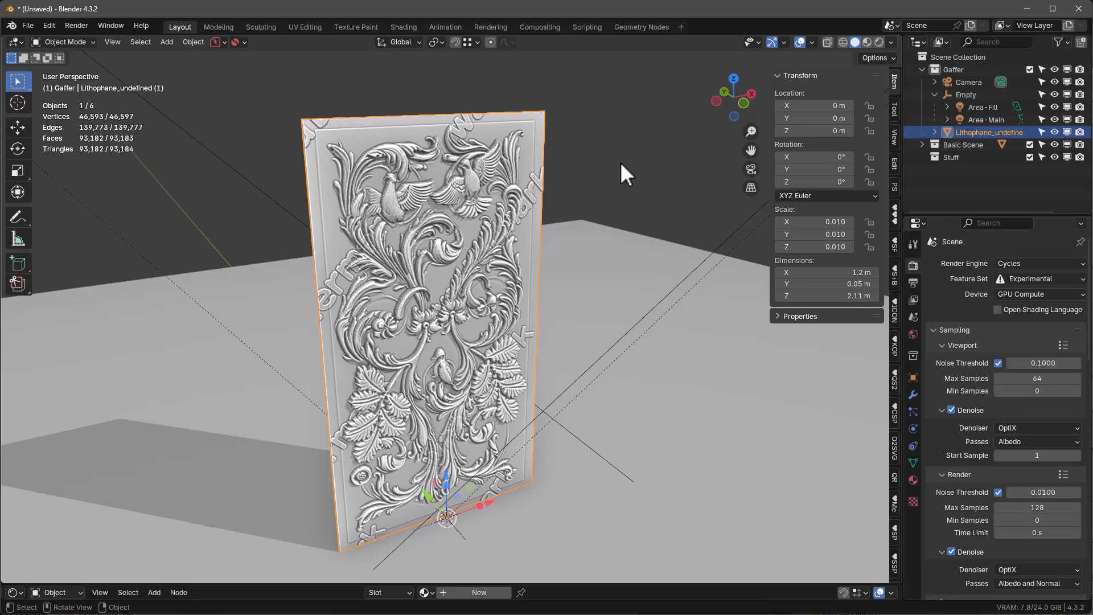